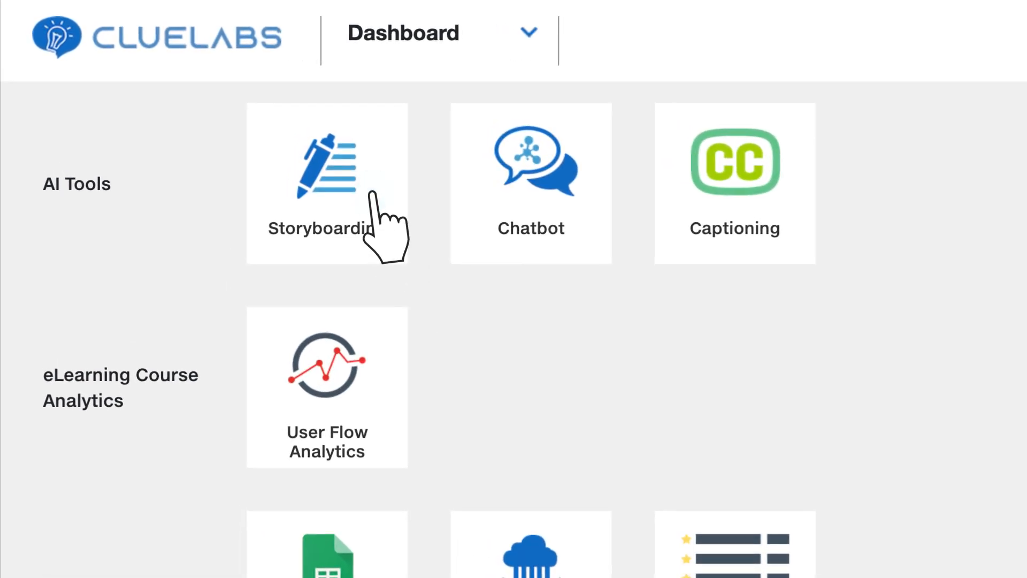
# - Start Storyboarding and paste the business launch-and-scaling text as the course knowledge base
pyautogui.click(327, 170)
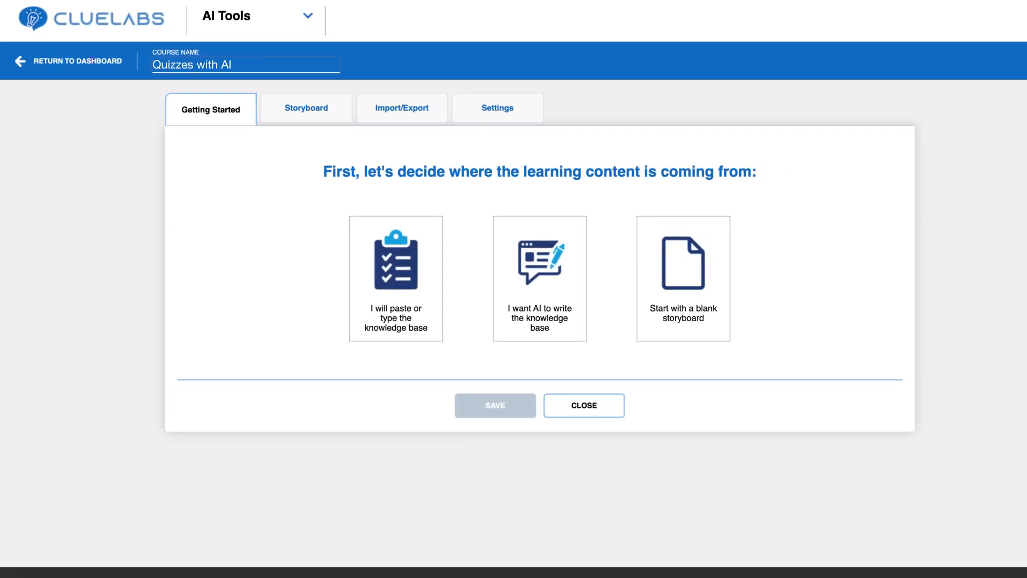
pyautogui.click(396, 278)
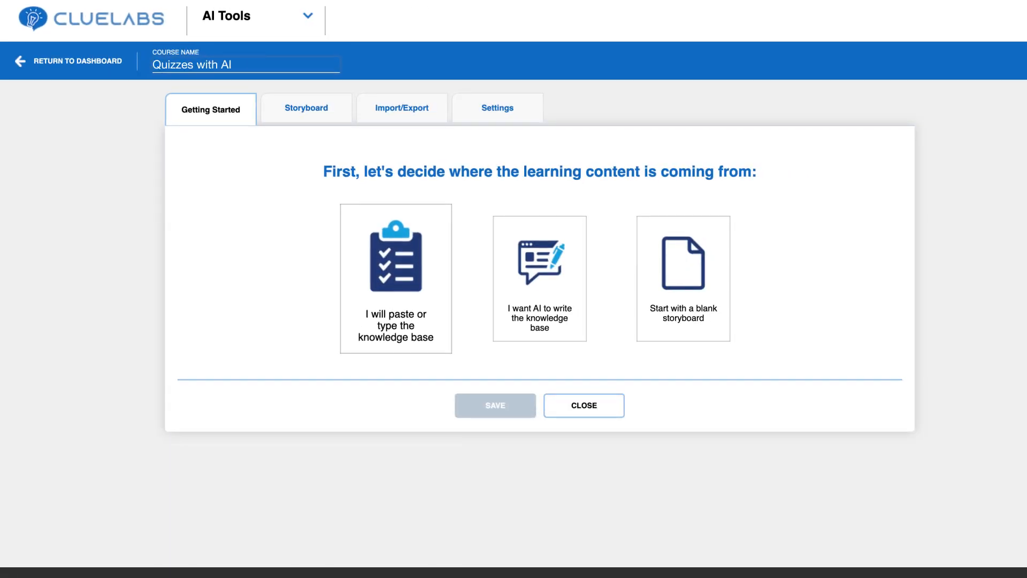
pyautogui.click(395, 278)
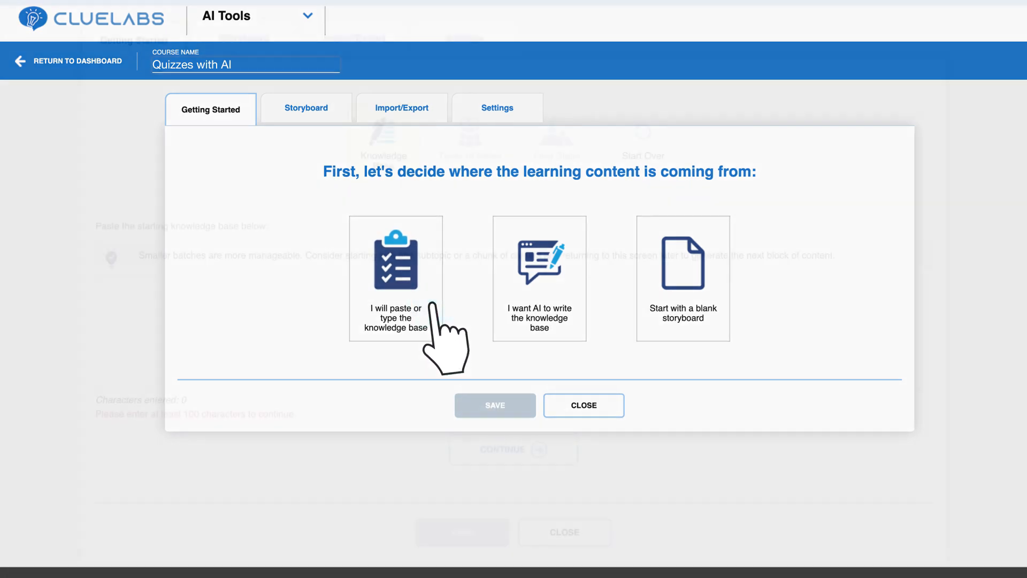
pyautogui.click(396, 278)
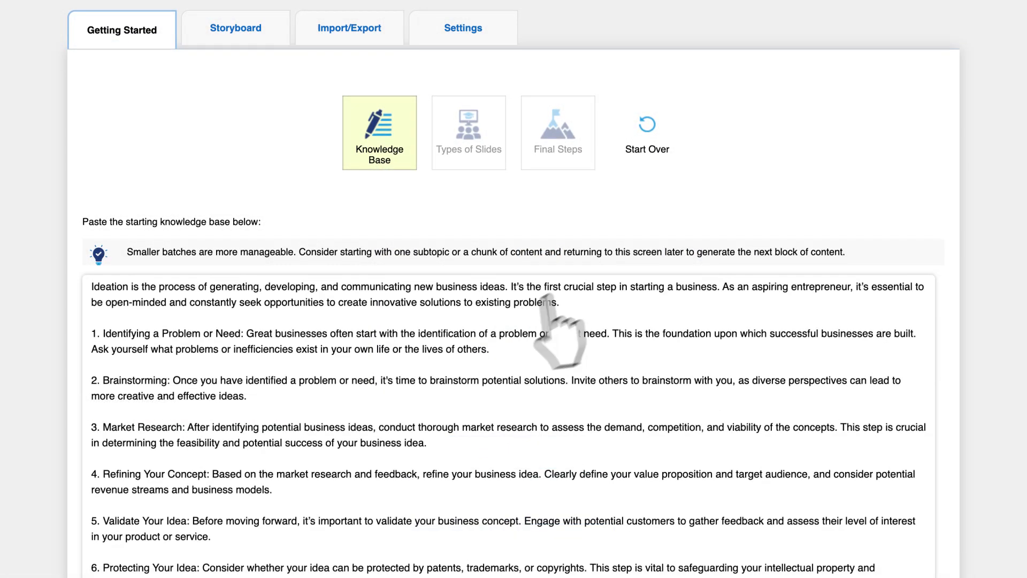
pyautogui.scroll(-3)
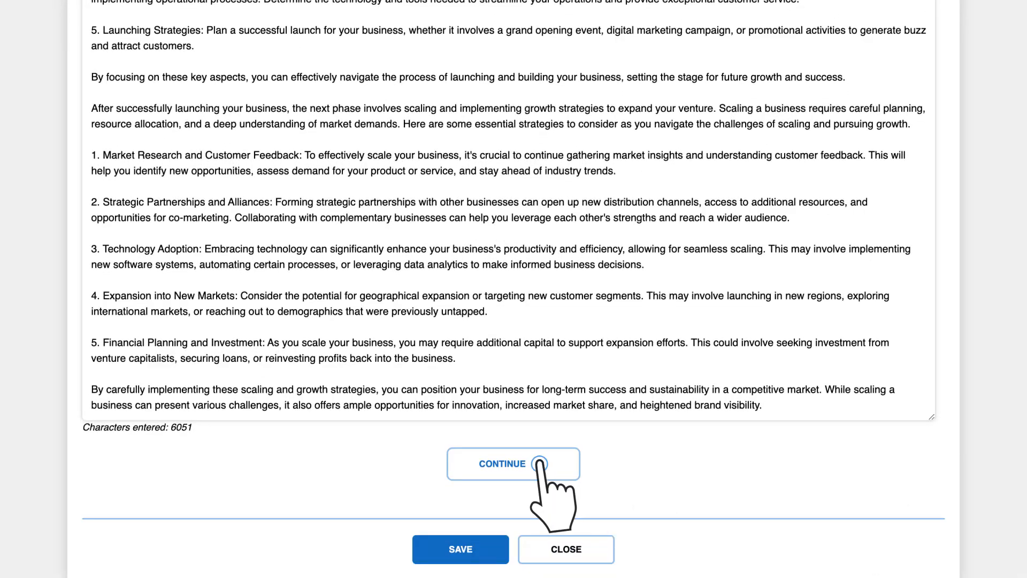
# - Create 5 Questions slides from the knowledge base, placed at the end of the storyboard
pyautogui.click(512, 463)
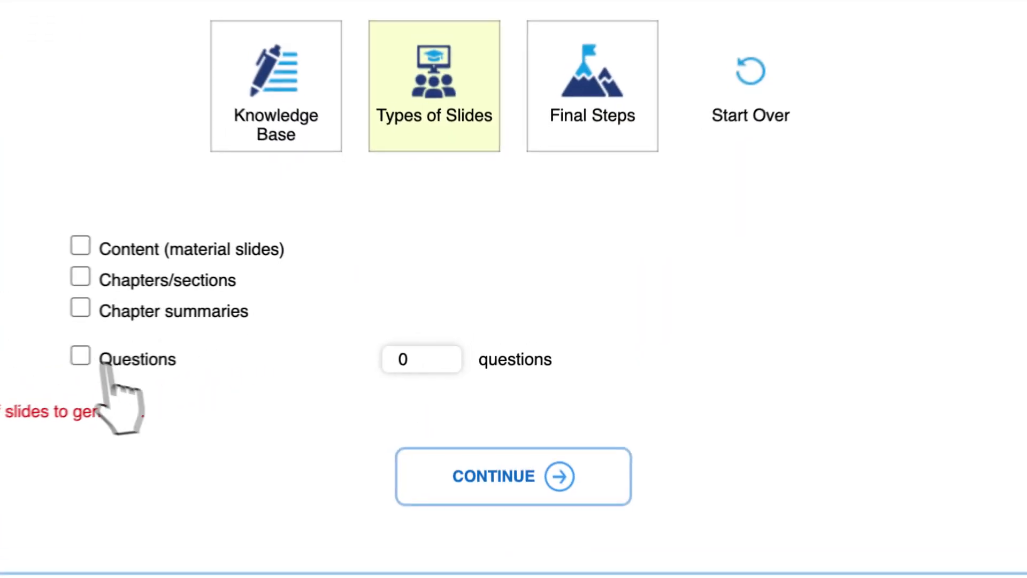
pyautogui.click(78, 355)
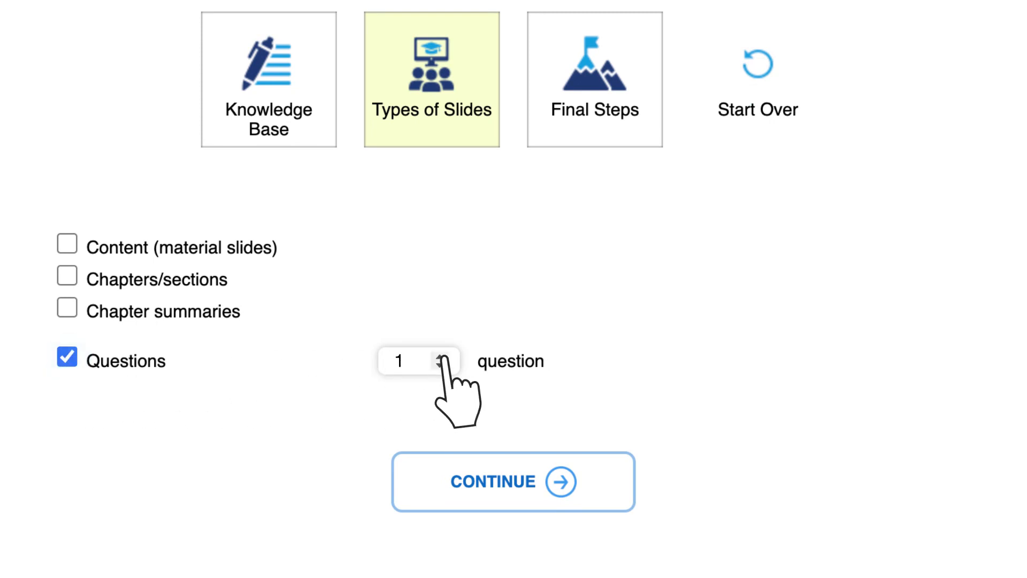
pyautogui.click(441, 360)
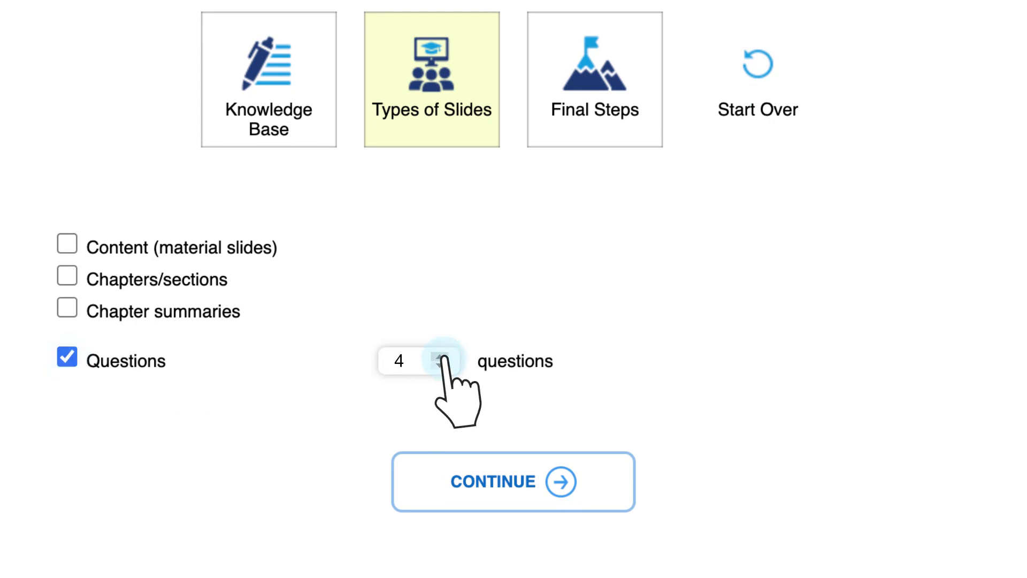
pyautogui.click(440, 355)
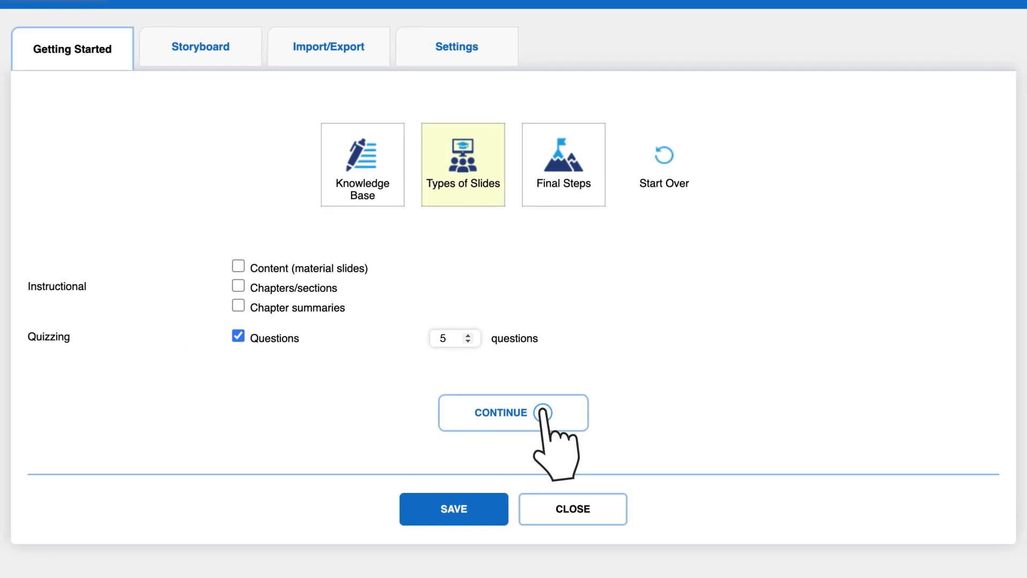
pyautogui.click(513, 412)
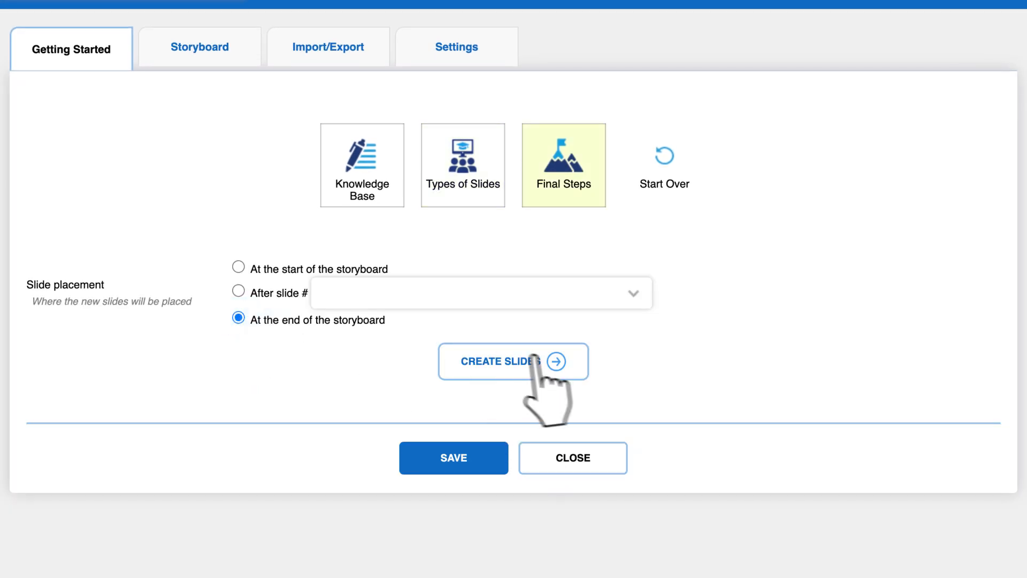
pyautogui.click(500, 361)
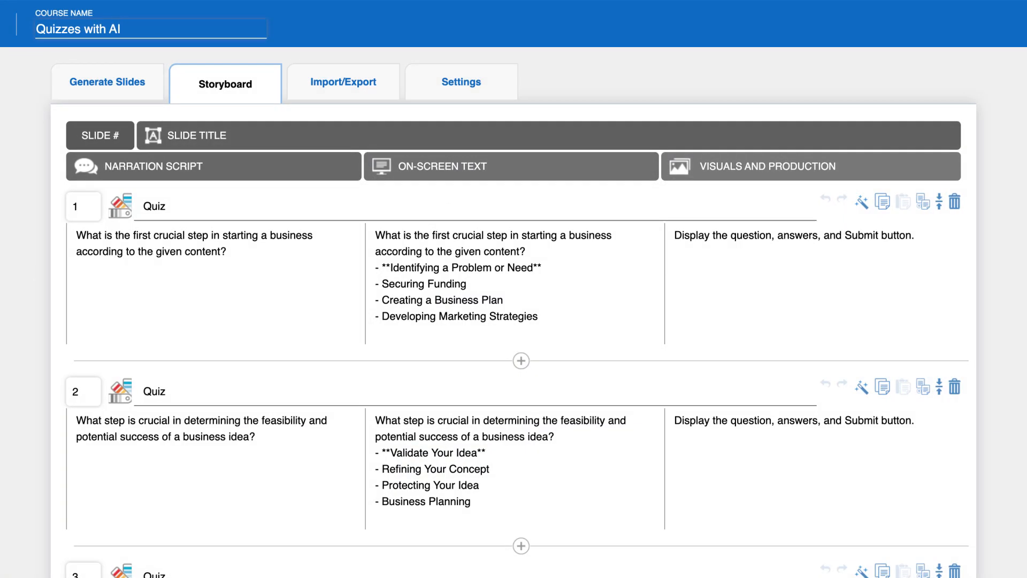
# - Review the five generated quiz slides, then return to Generate Slides for a new content source
pyautogui.scroll(-3)
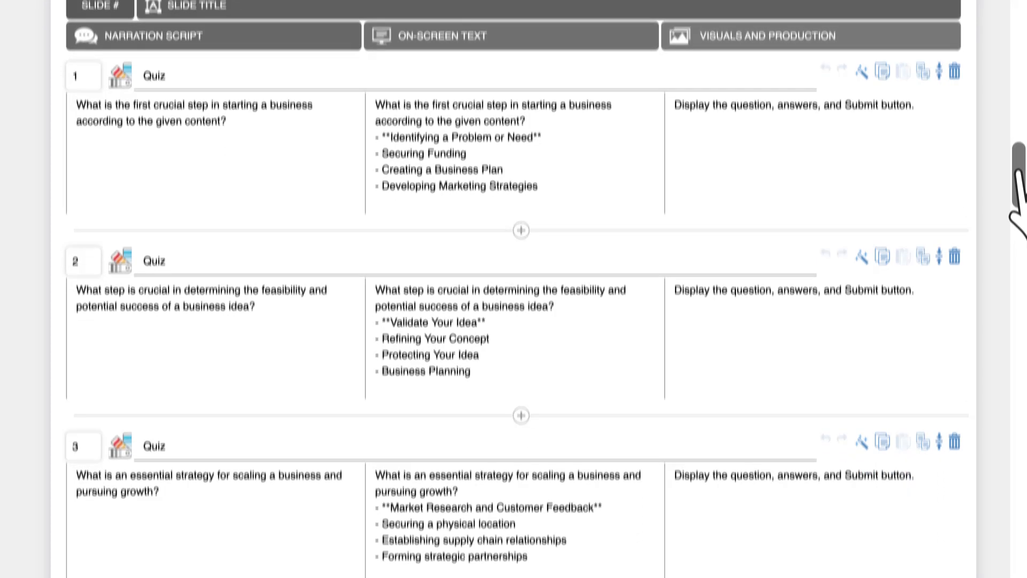
pyautogui.scroll(-3)
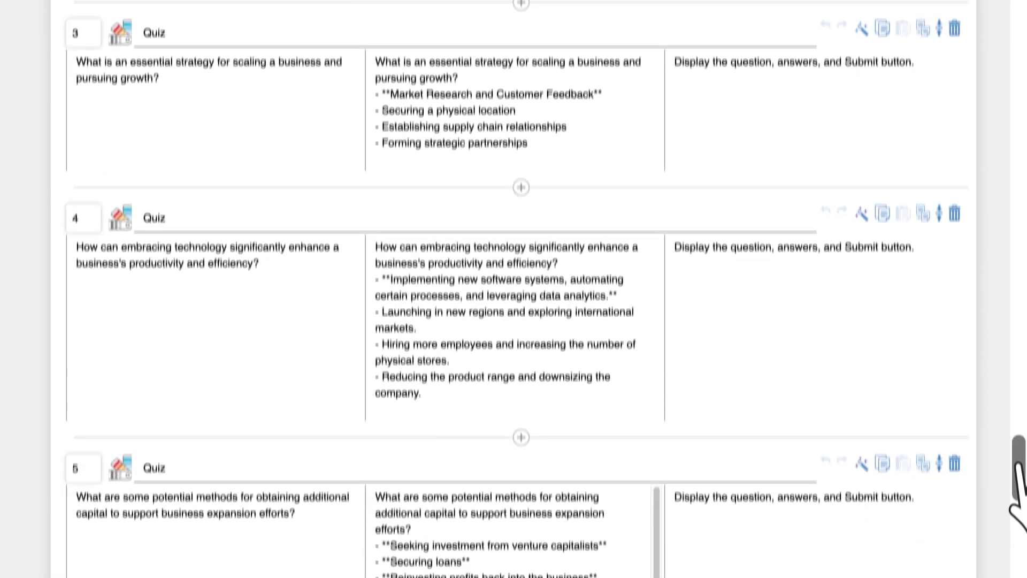
pyautogui.scroll(-3)
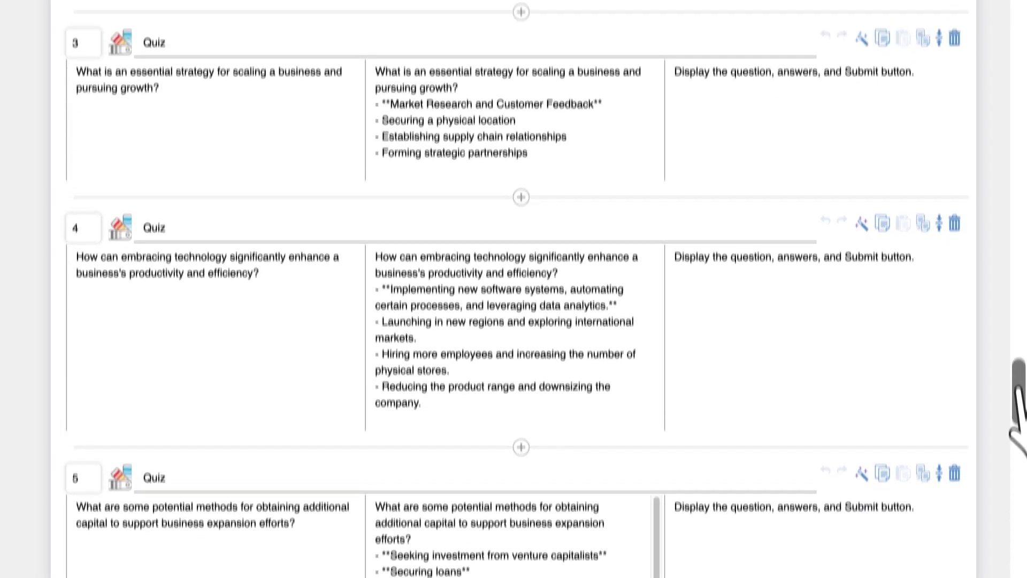
pyautogui.scroll(3)
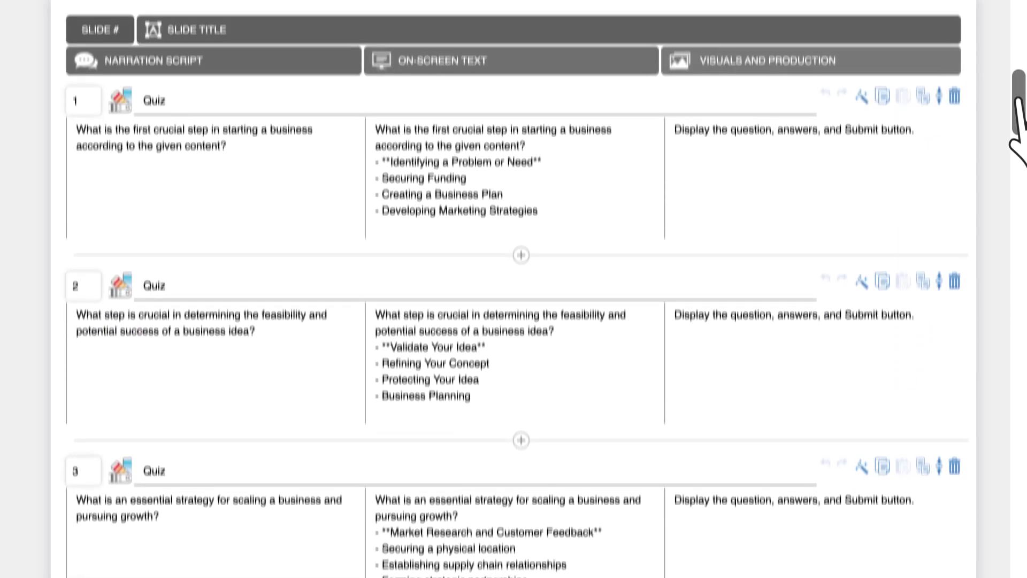
pyautogui.scroll(3)
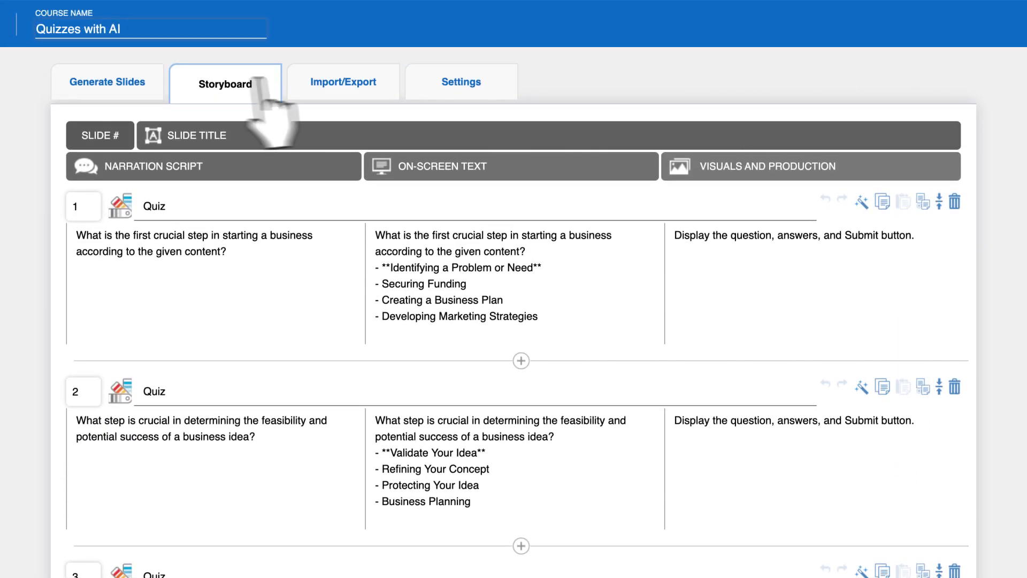
pyautogui.click(106, 84)
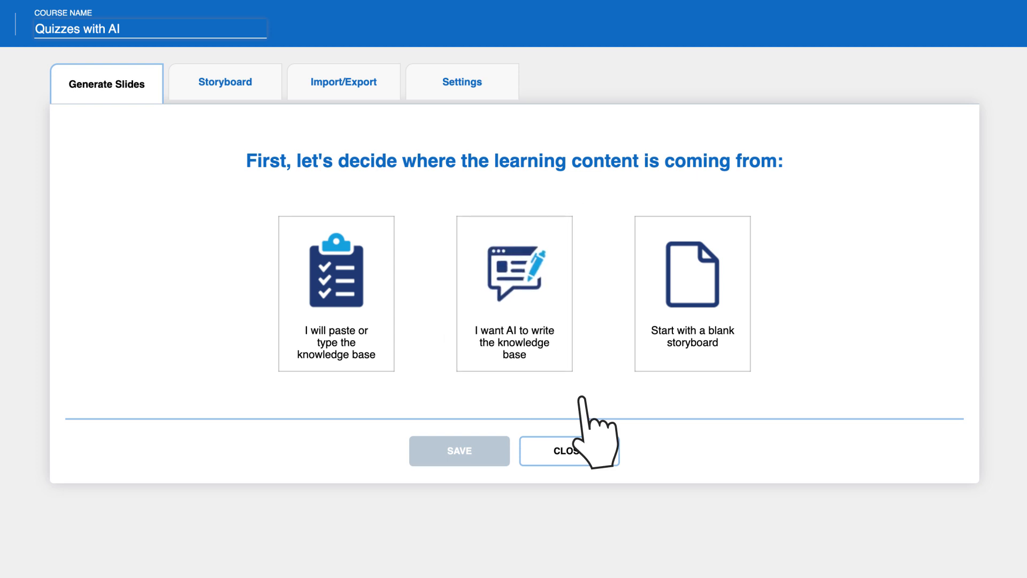
# - Have AI write a knowledge base on 'Performing pre-business launch market research and competitive analysis.'
pyautogui.click(514, 293)
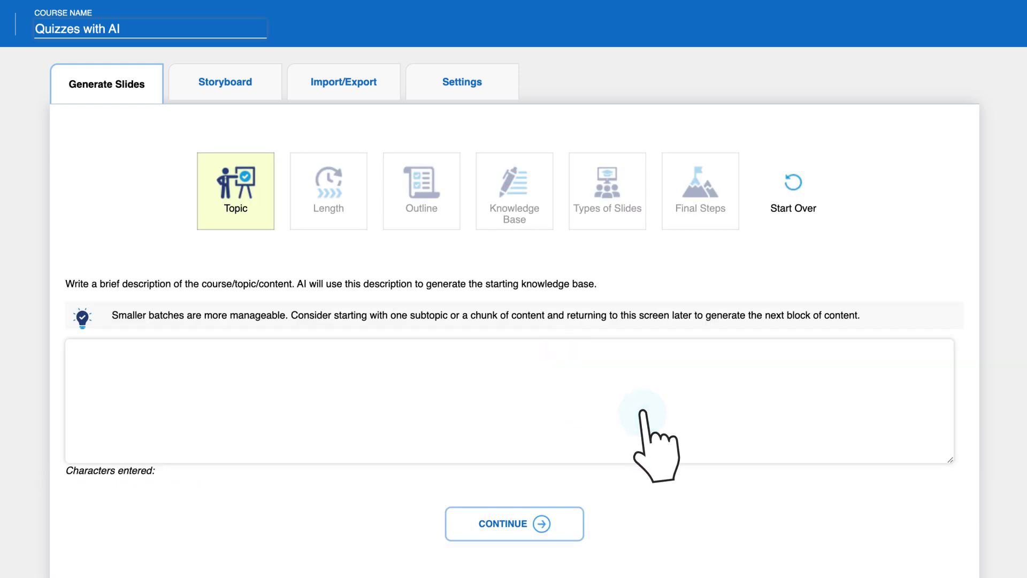
pyautogui.write('Performing pre-business launch market resea')
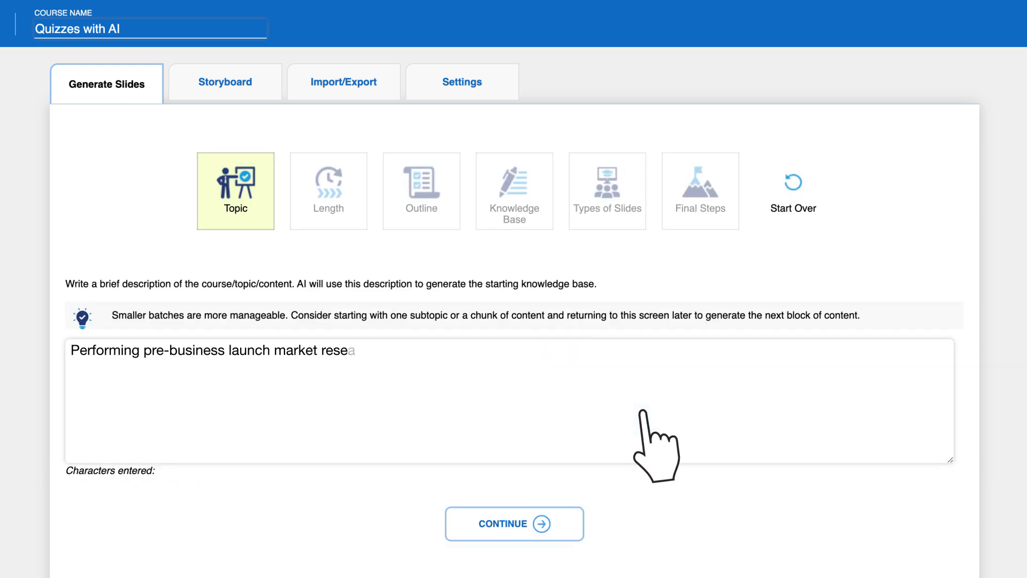
pyautogui.write('arch and competitive analysis.')
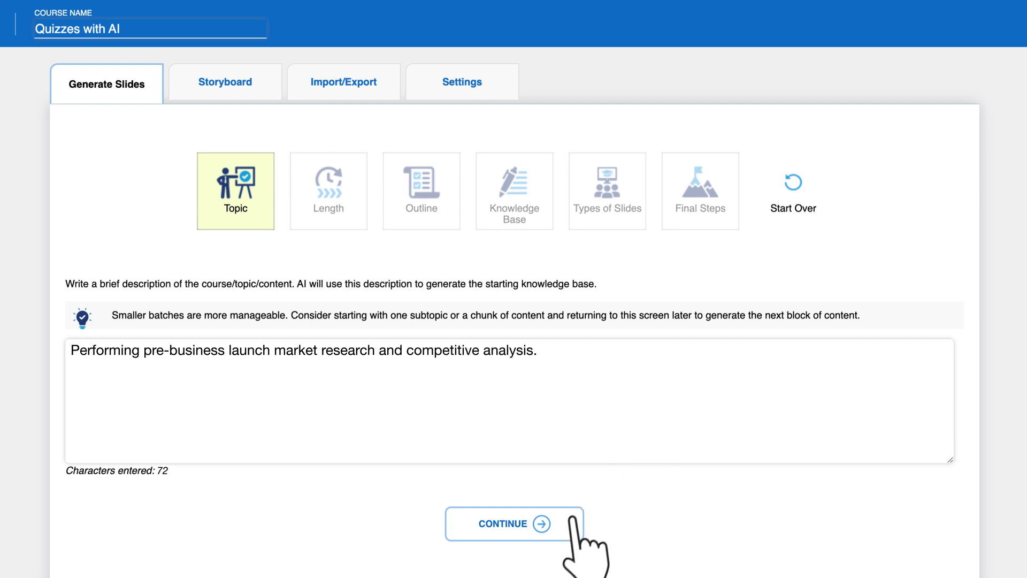
pyautogui.click(515, 524)
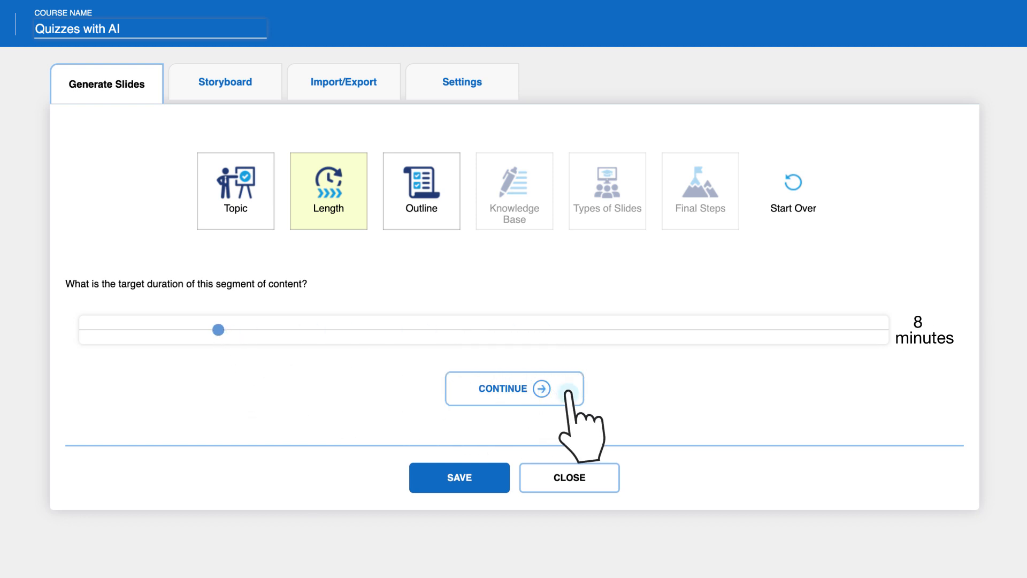
# - Accept the 8-minute duration and three-item market research outline so the knowledge base gets written
pyautogui.click(513, 388)
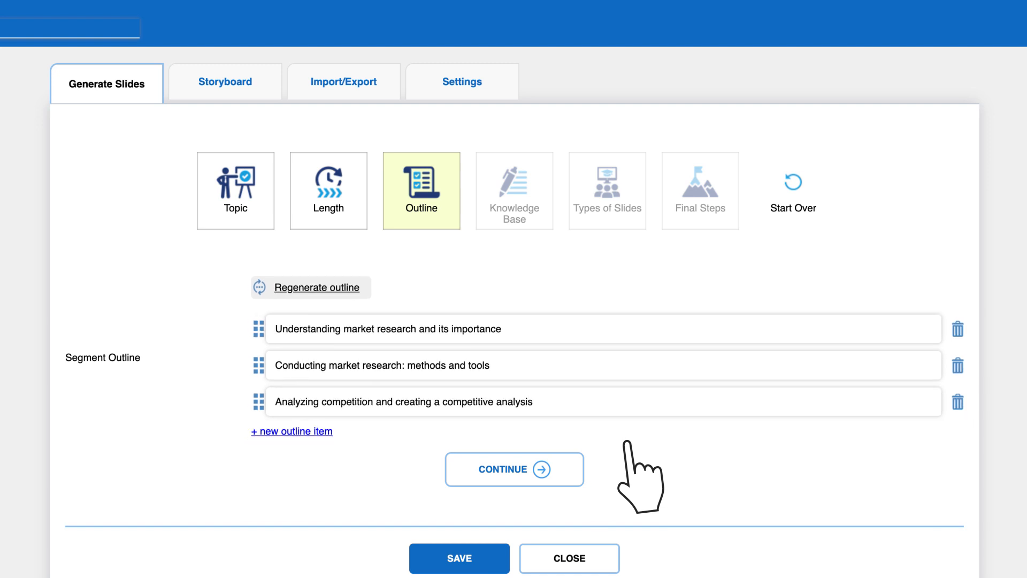
pyautogui.click(515, 469)
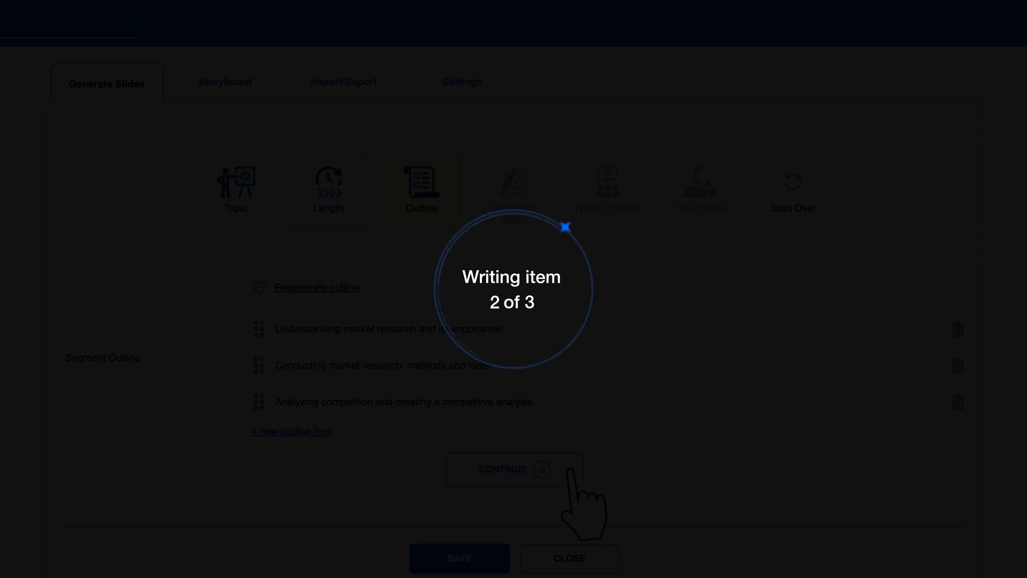
pyautogui.click(514, 468)
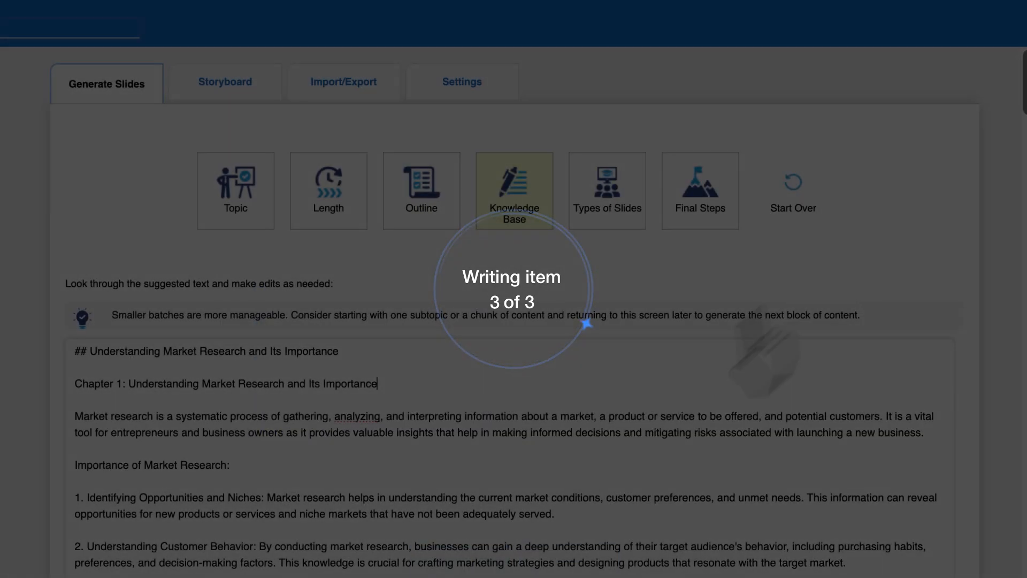
# - Review the ~8,100-character market research knowledge base and continue to Types of Slides
pyautogui.scroll(-3)
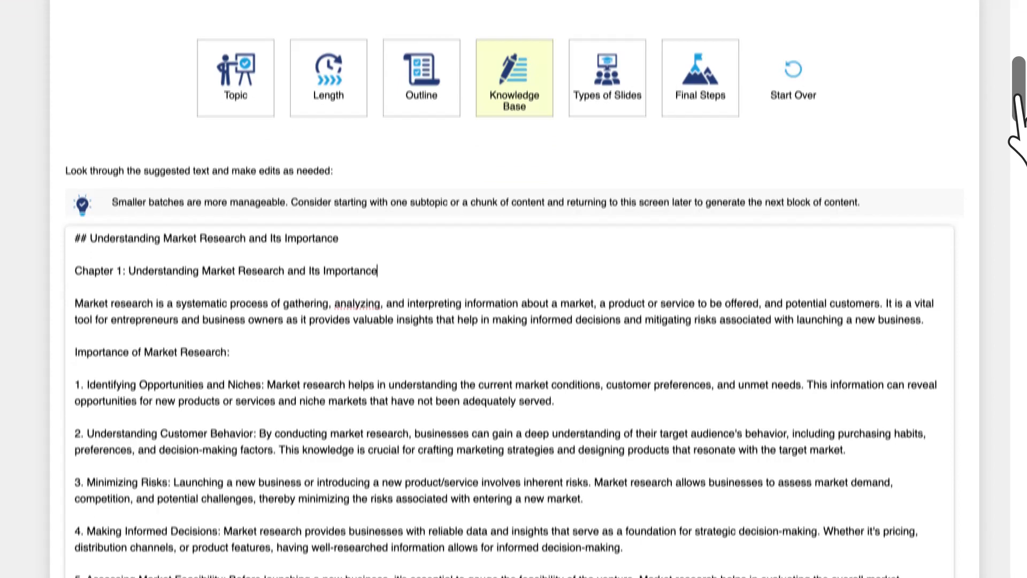
pyautogui.scroll(-3)
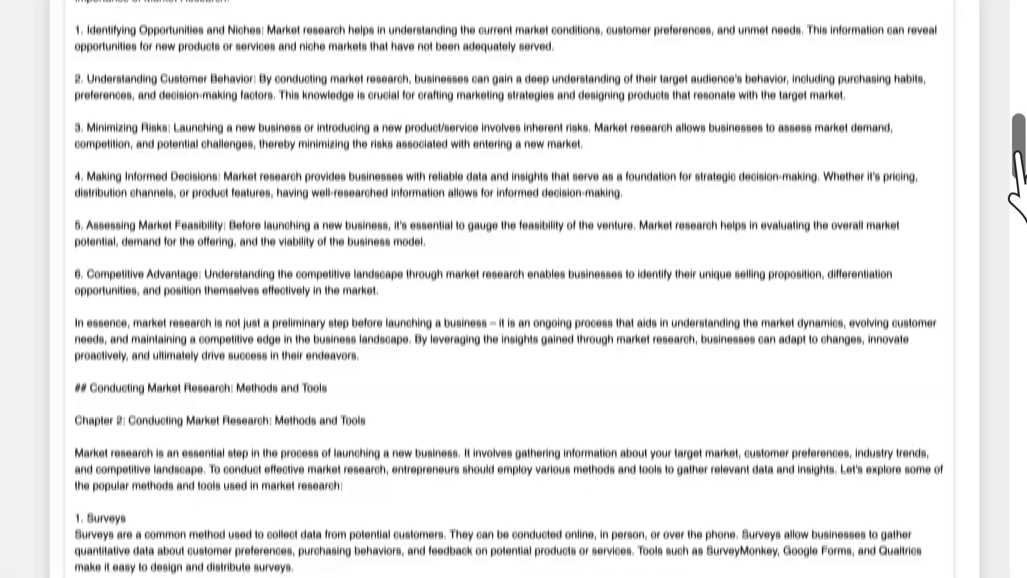
pyautogui.scroll(-3)
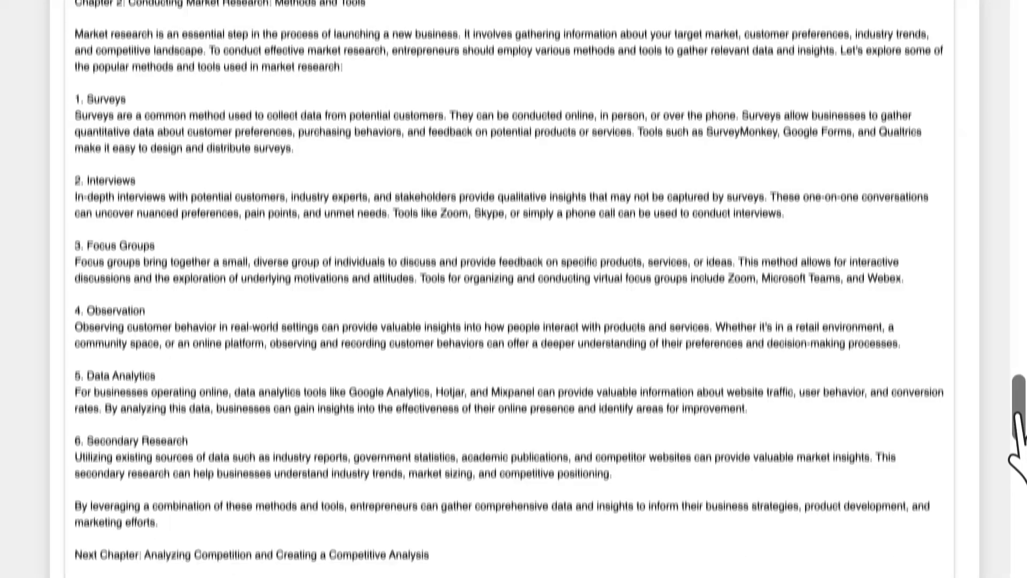
pyautogui.scroll(-3)
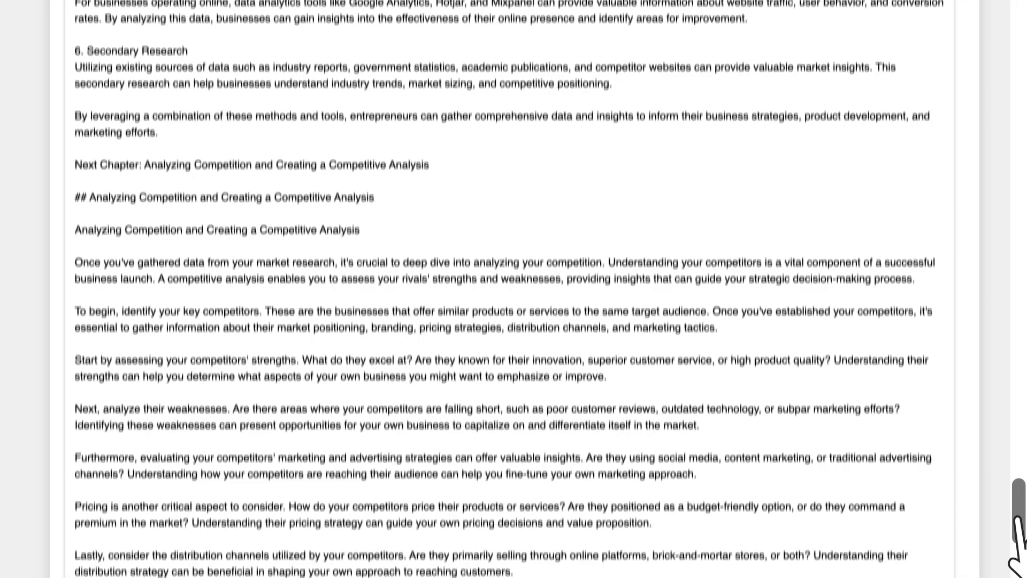
pyautogui.scroll(-3)
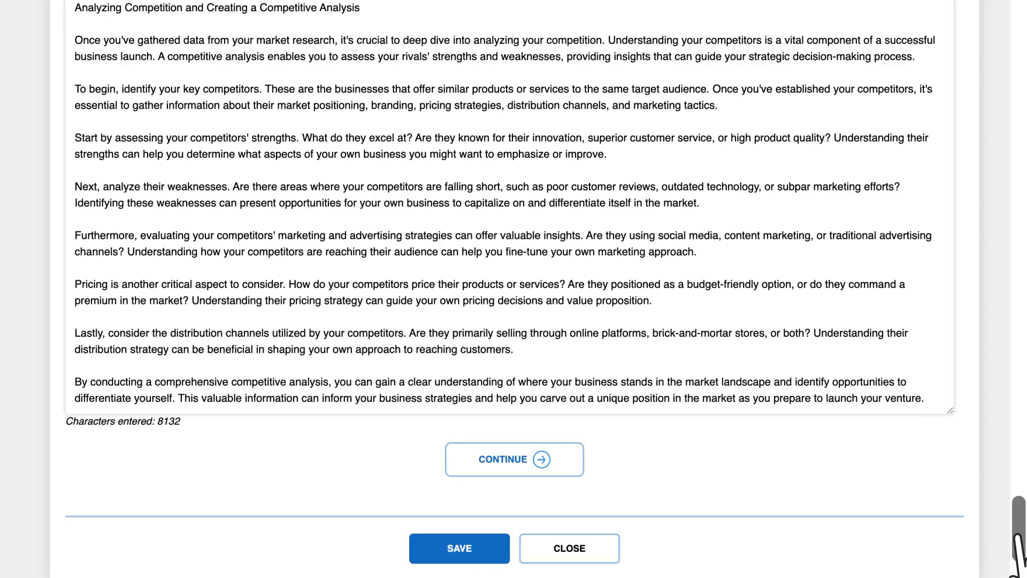
pyautogui.click(514, 459)
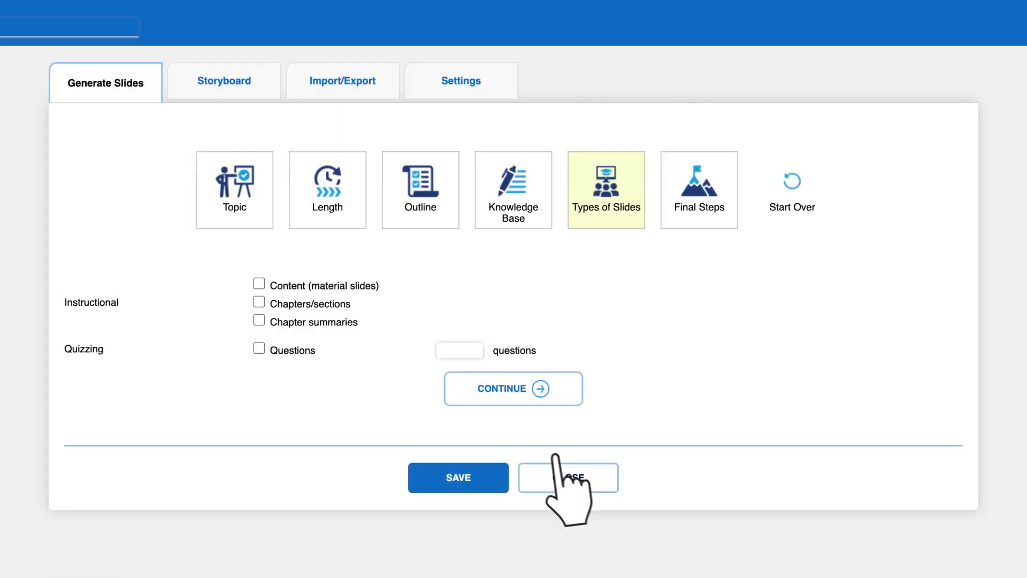
# - Create Questions (5) slides from the market research content at the end of the storyboard
pyautogui.click(259, 349)
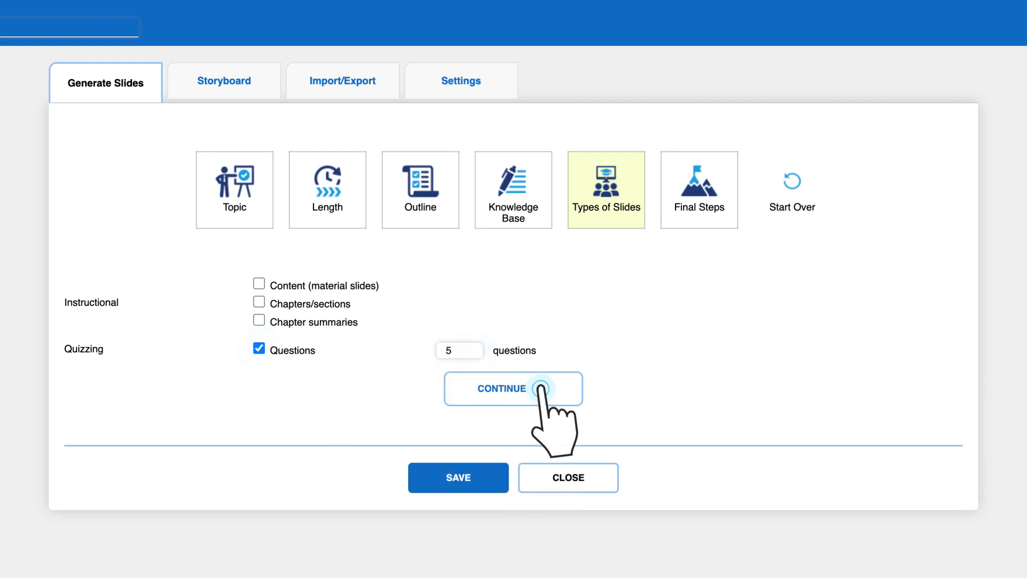
pyautogui.click(514, 388)
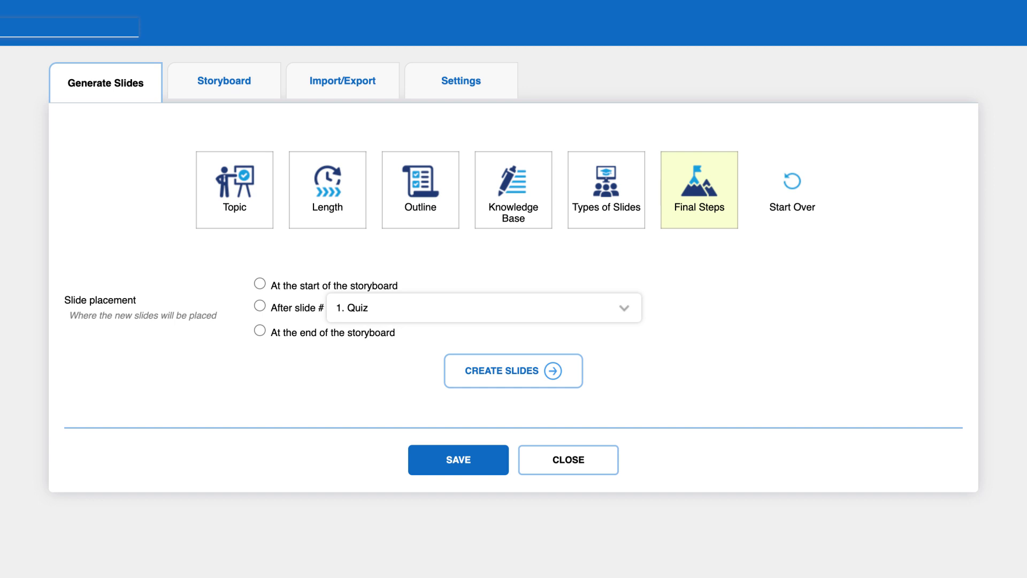
pyautogui.click(259, 332)
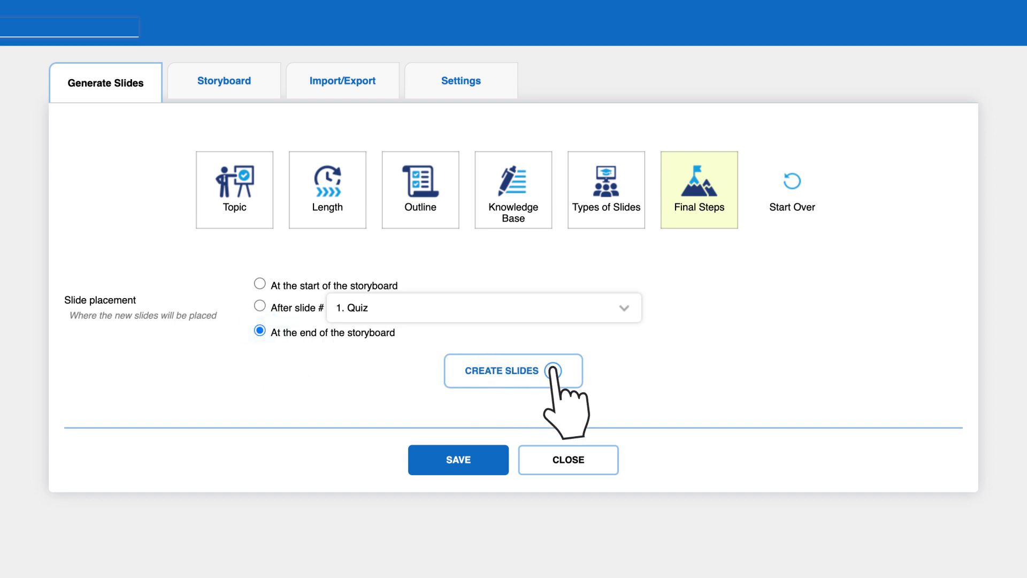
pyautogui.click(513, 370)
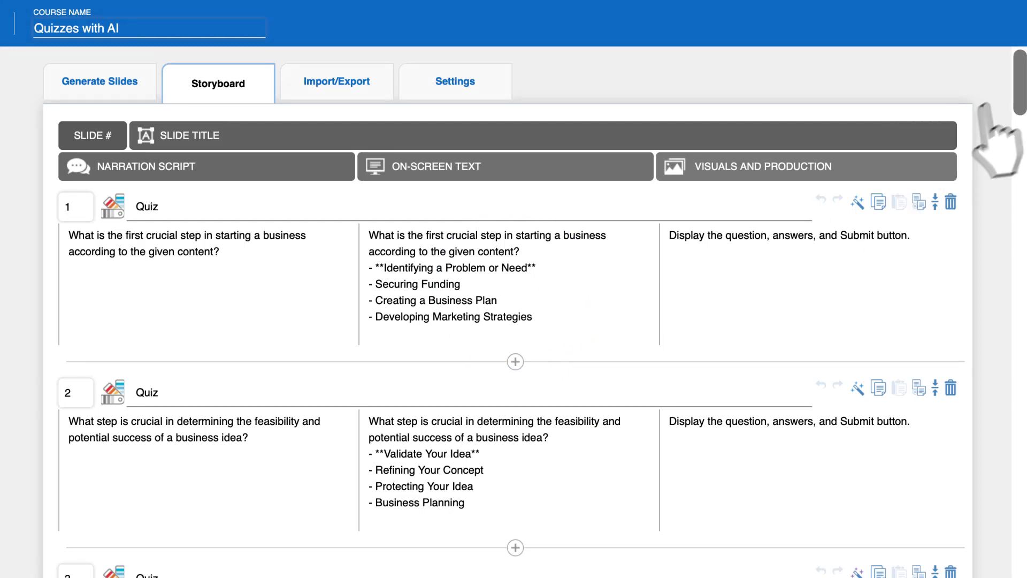
pyautogui.scroll(-3)
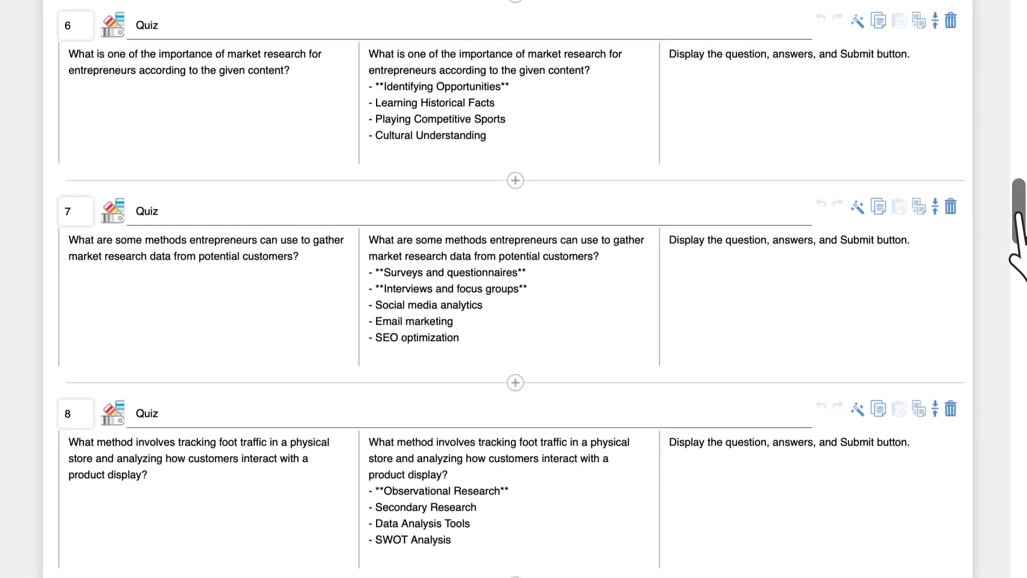
pyautogui.scroll(-3)
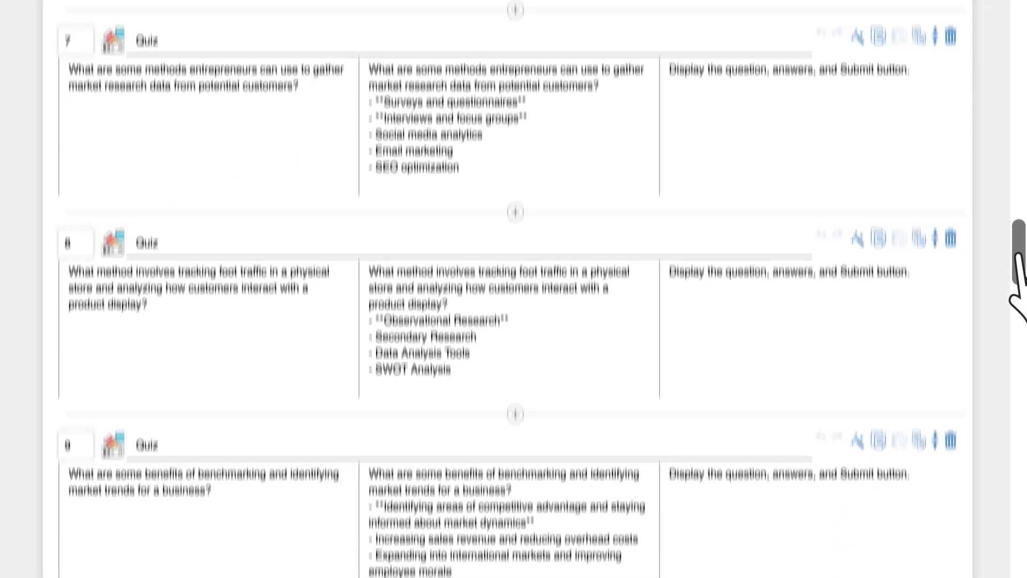
pyautogui.scroll(-3)
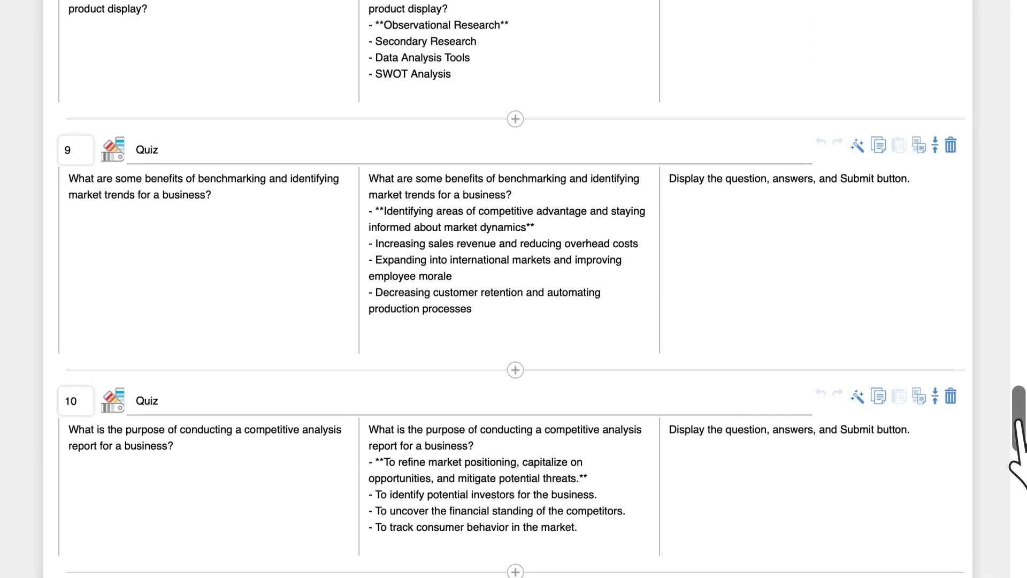
pyautogui.scroll(-3)
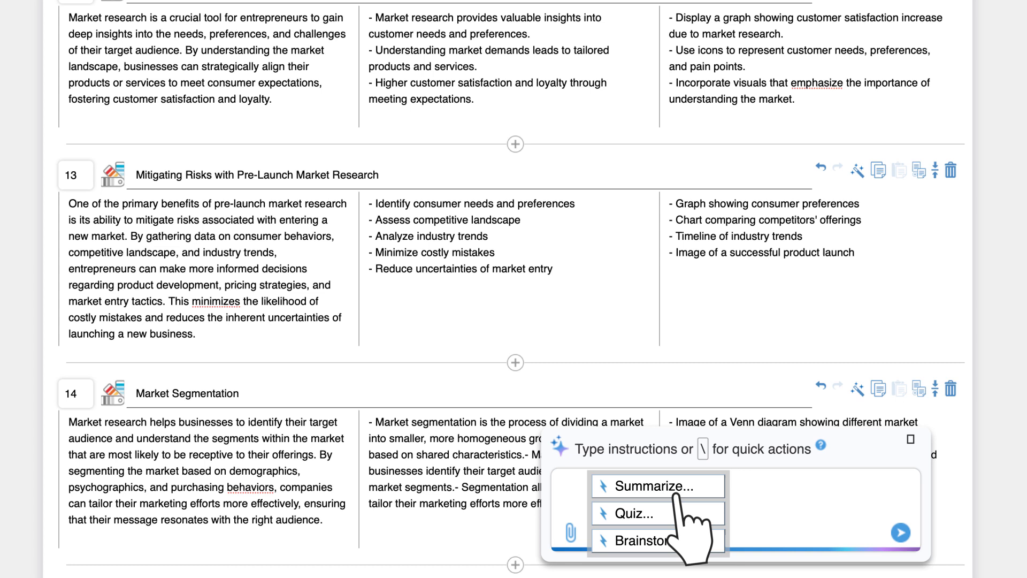
# - Ask the AI copilot's Quiz action for 3 questions based on content of slides #11-#14
pyautogui.click(631, 512)
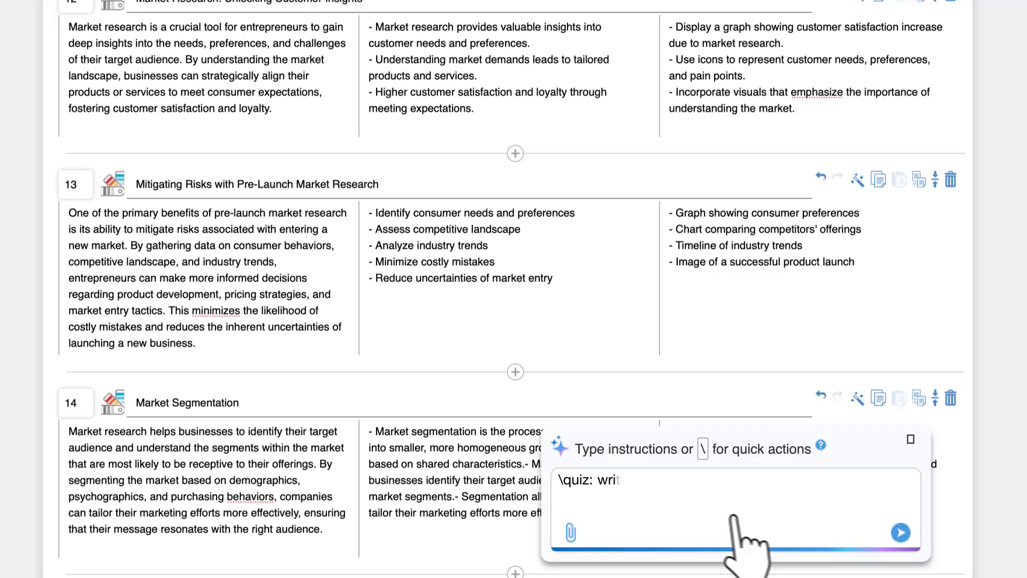
pyautogui.write('e 3 questions based on content from slides #11-#14.')
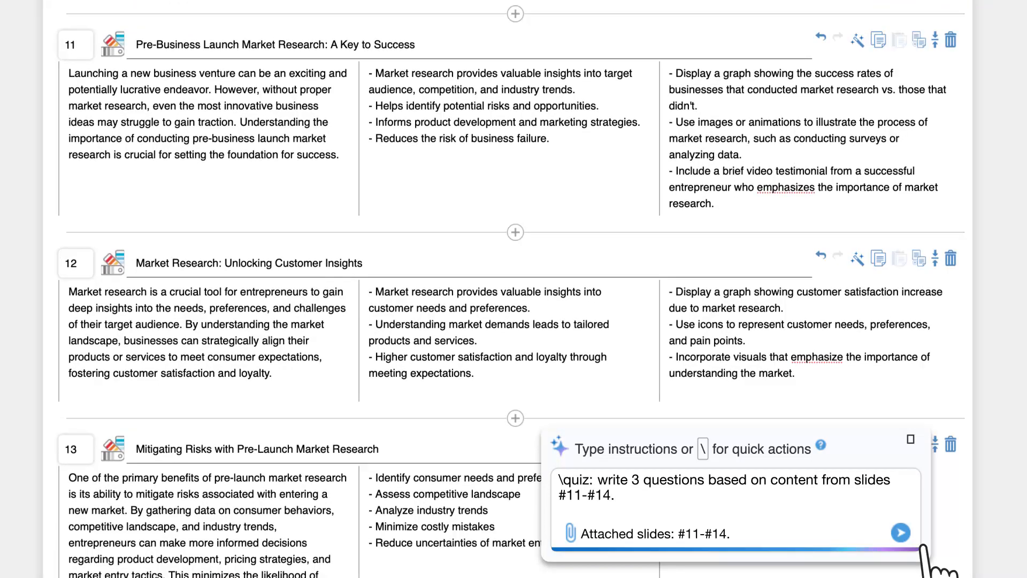
pyautogui.scroll(-3)
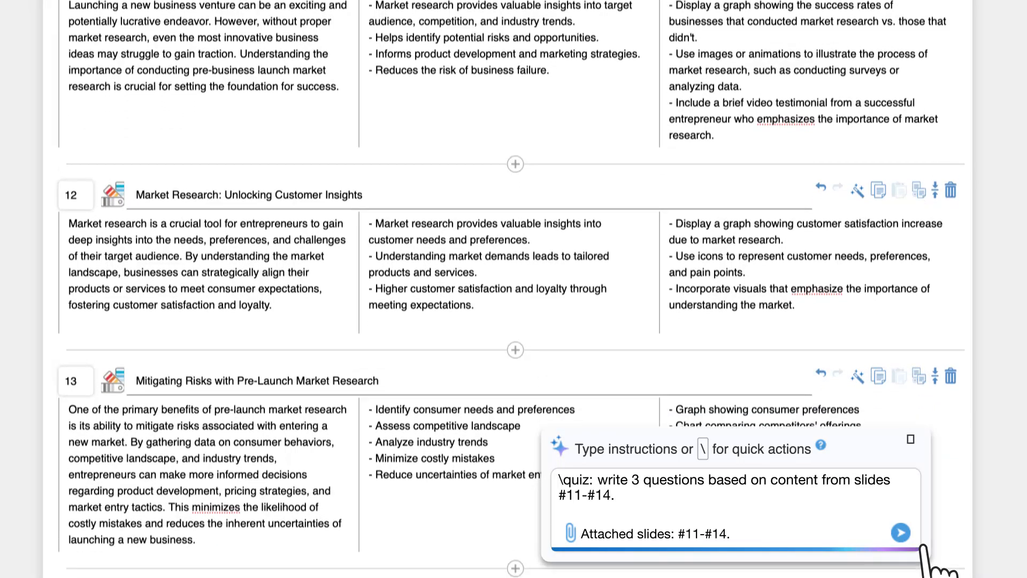
pyautogui.scroll(-3)
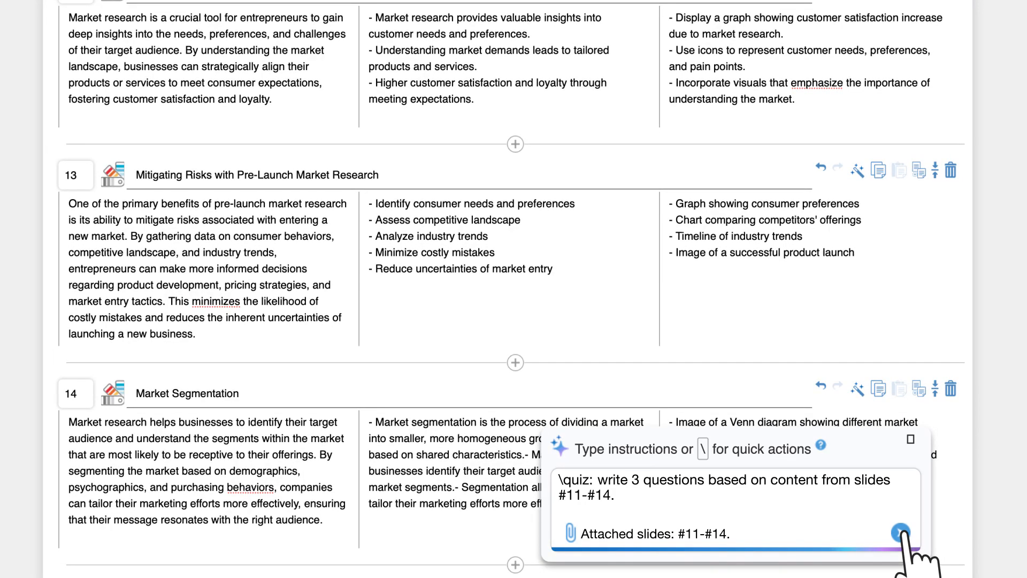
pyautogui.click(900, 529)
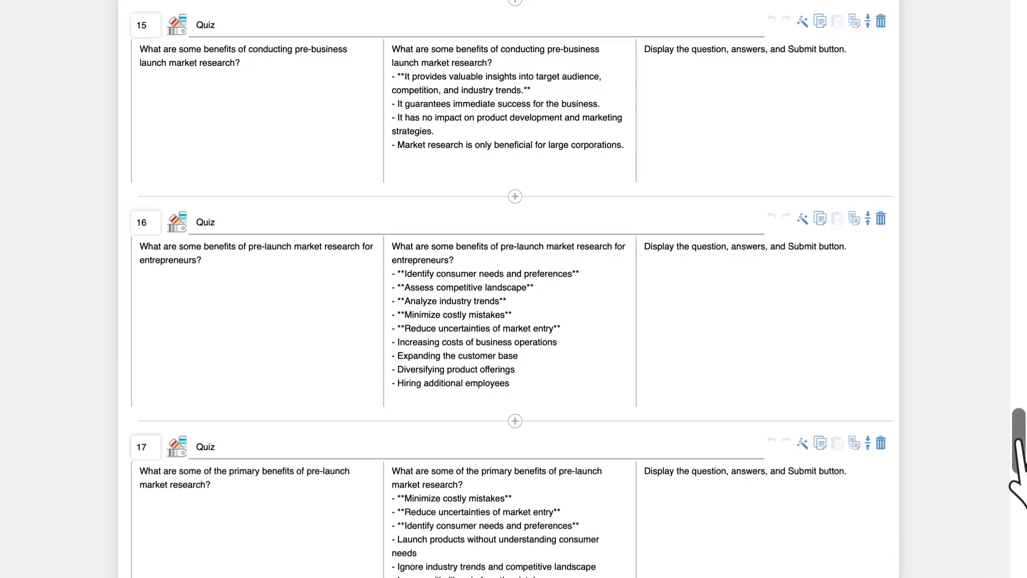
pyautogui.scroll(-3)
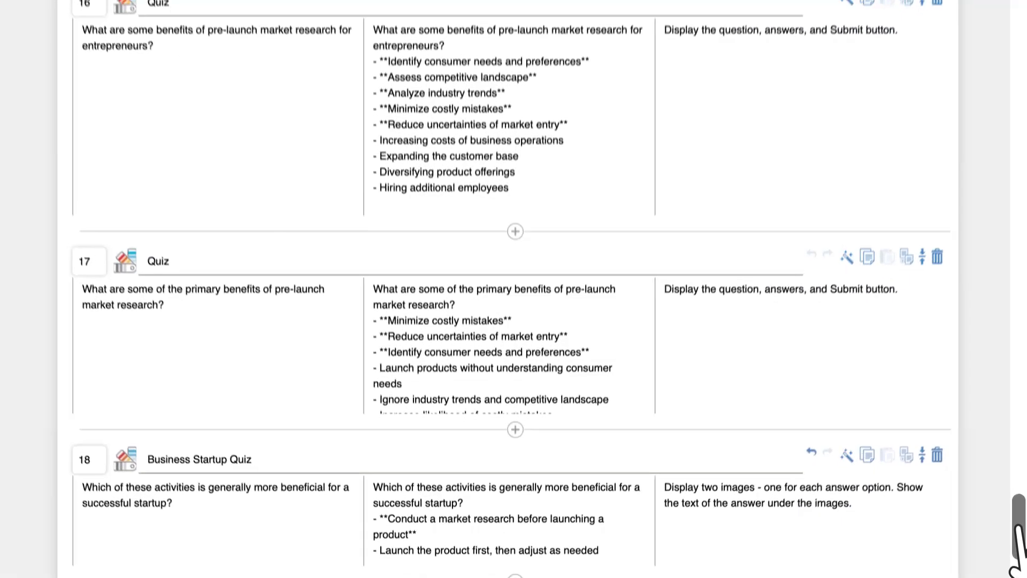
pyautogui.scroll(-3)
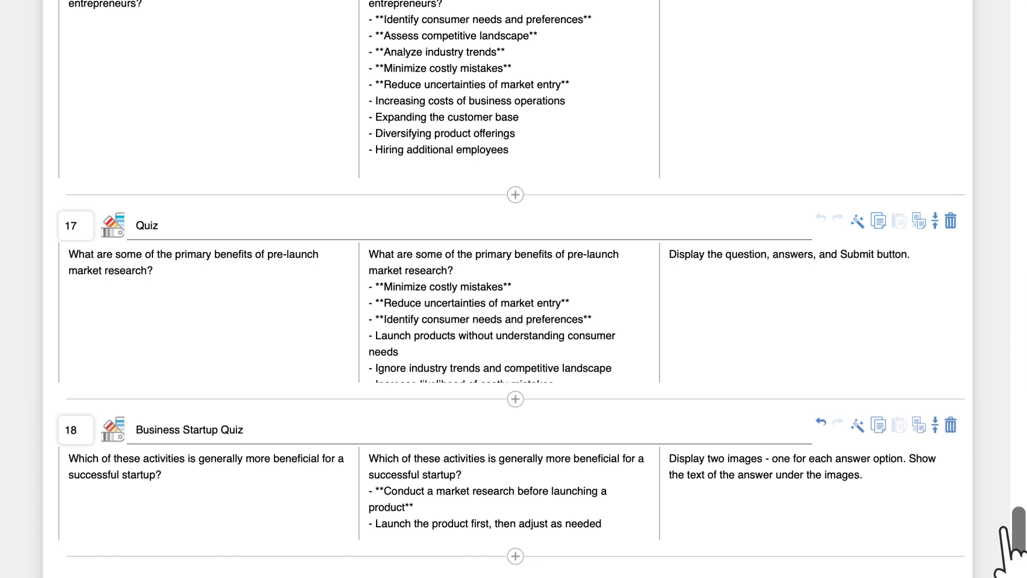
pyautogui.moveTo(857, 425)
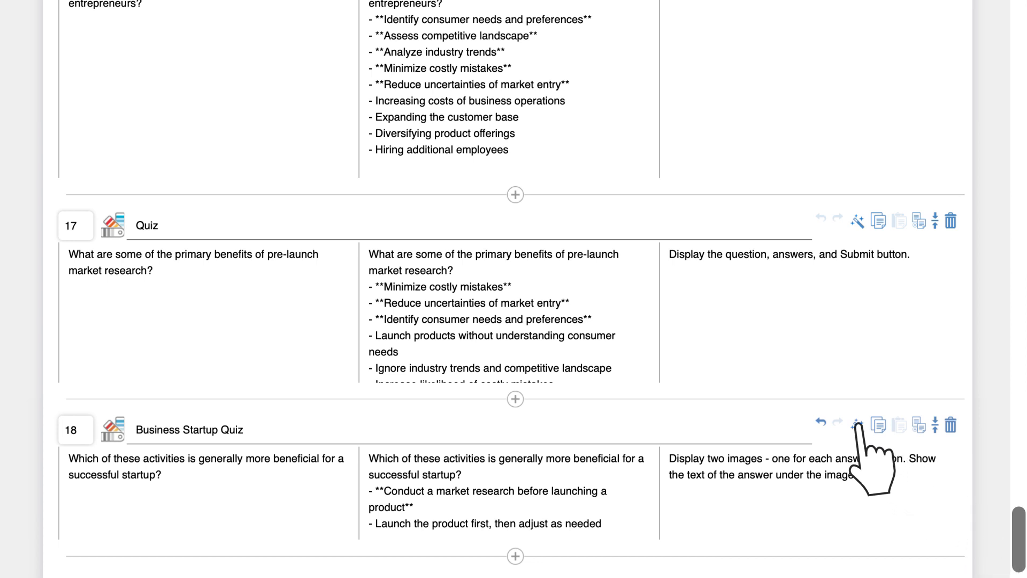
# - Ask slide 18's AI copilot to create 3 similar image-quiz slides using slides #11-#14 for context
pyautogui.click(857, 425)
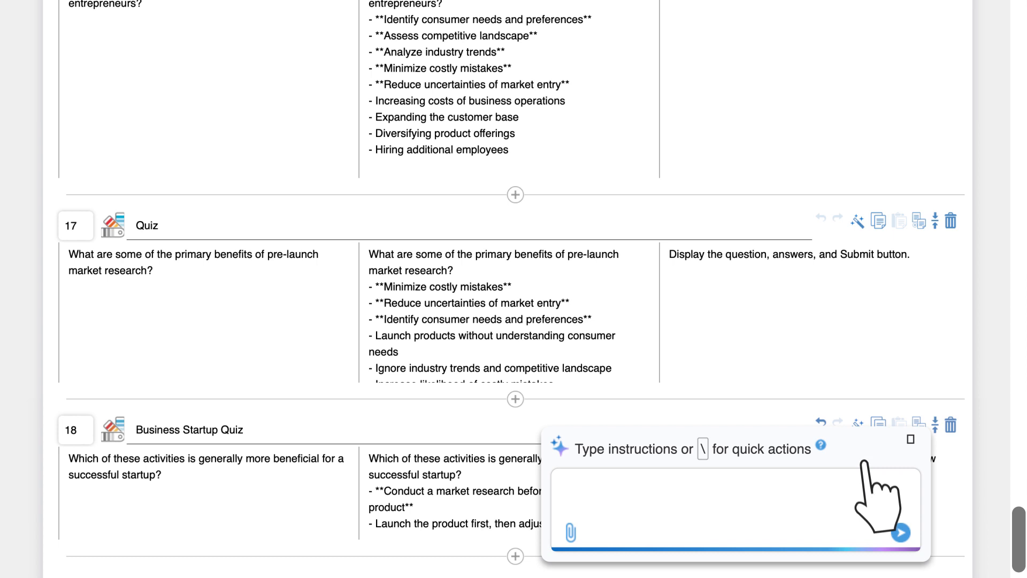
pyautogui.write('Create 3 more slides similar to #18, but use different')
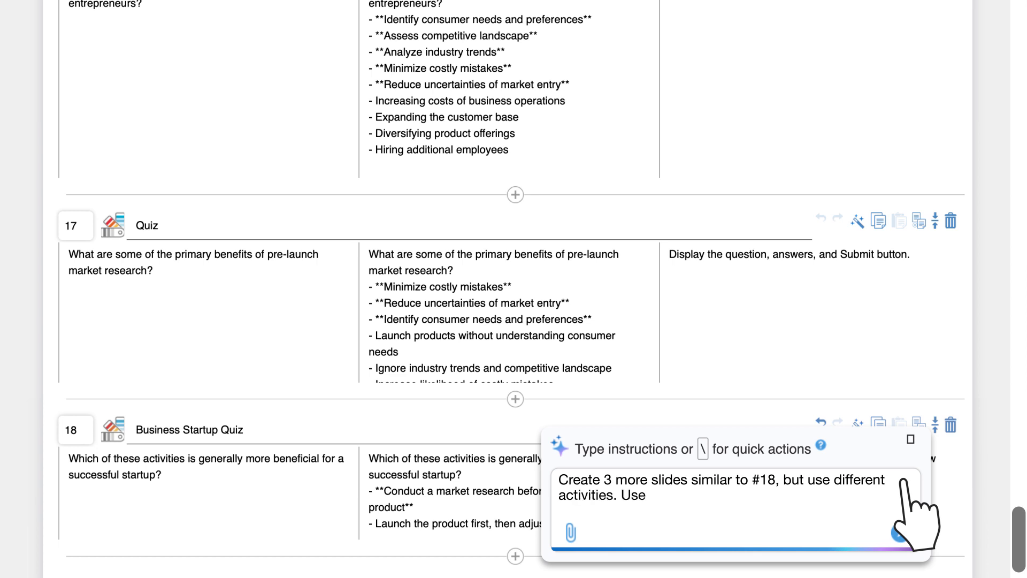
pyautogui.write('slides #11-#14 for context.')
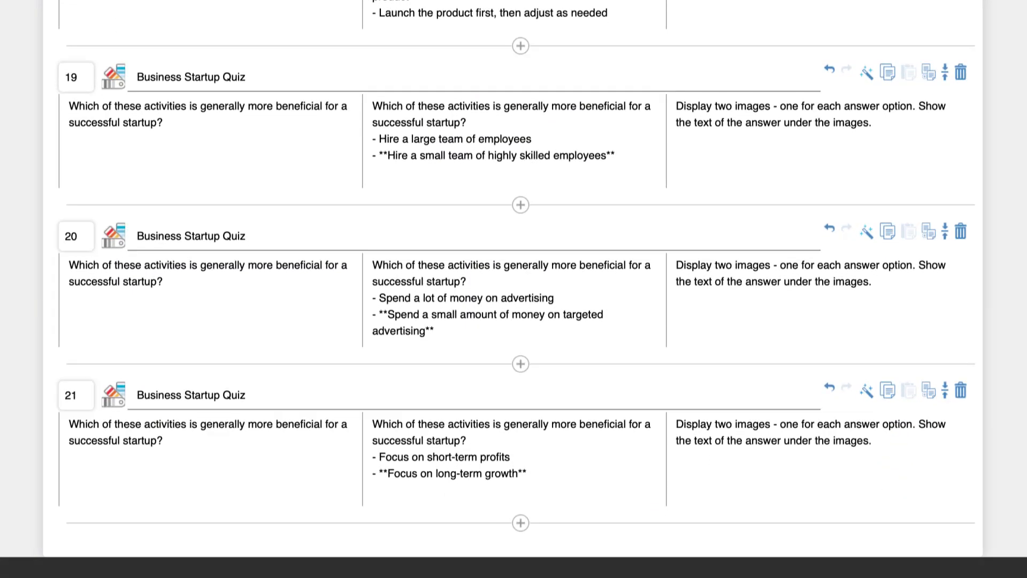
pyautogui.scroll(3)
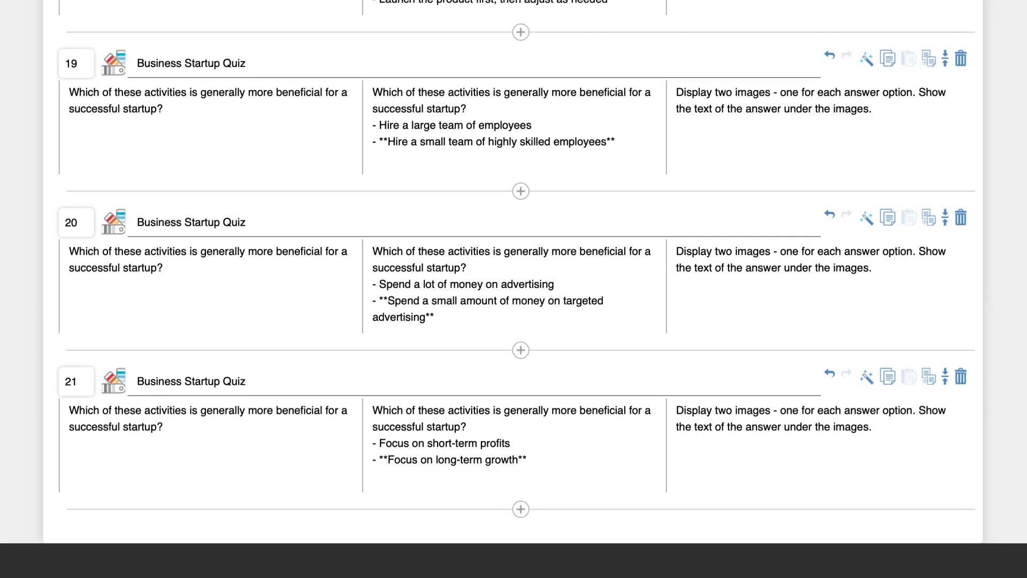